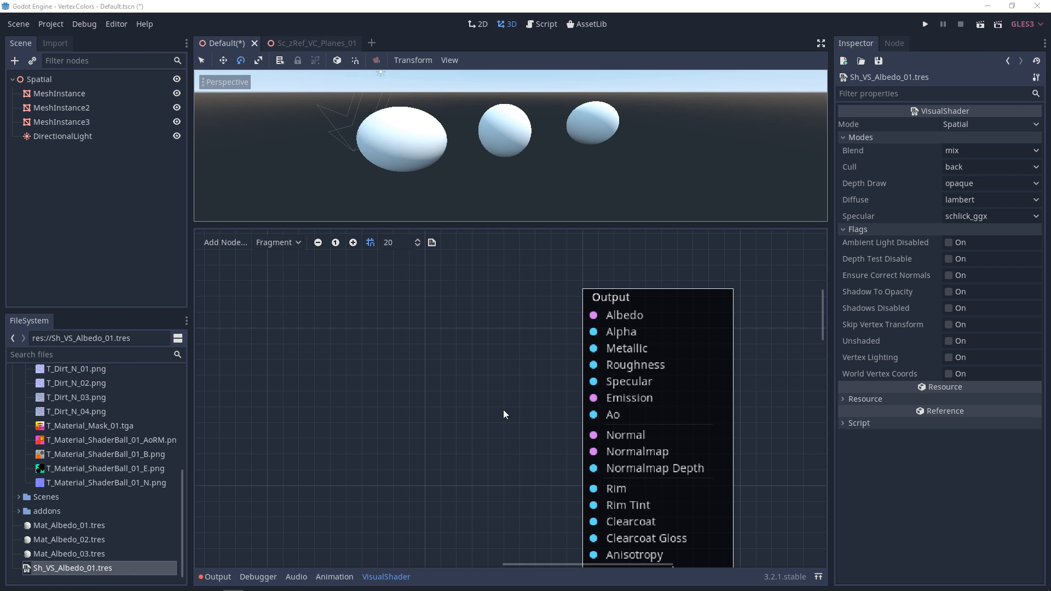
{"action": "mouse_move", "coordinate": [473, 421]}
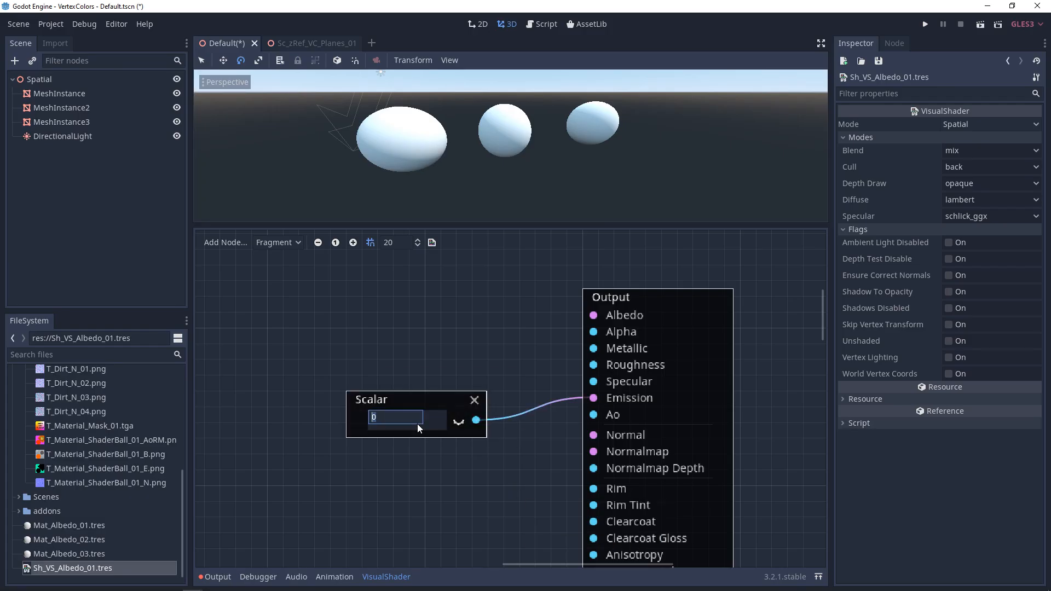
Connect a red ColorConstant node to the Output node's Emission port
{"action": "type", "text": "0.5"}
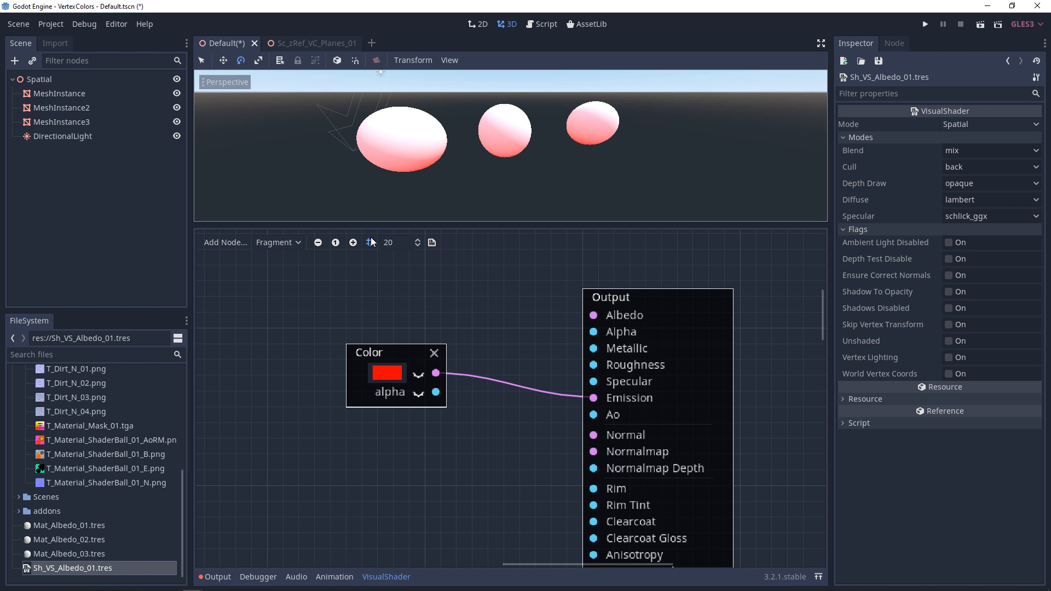
{"action": "mouse_move", "coordinate": [406, 165]}
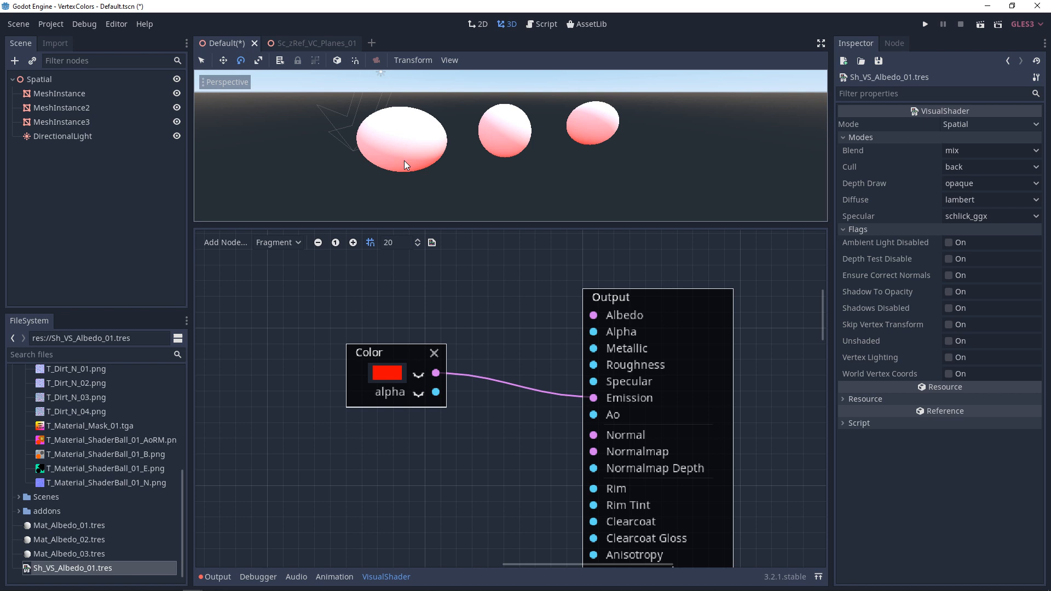
{"action": "mouse_move", "coordinate": [394, 133]}
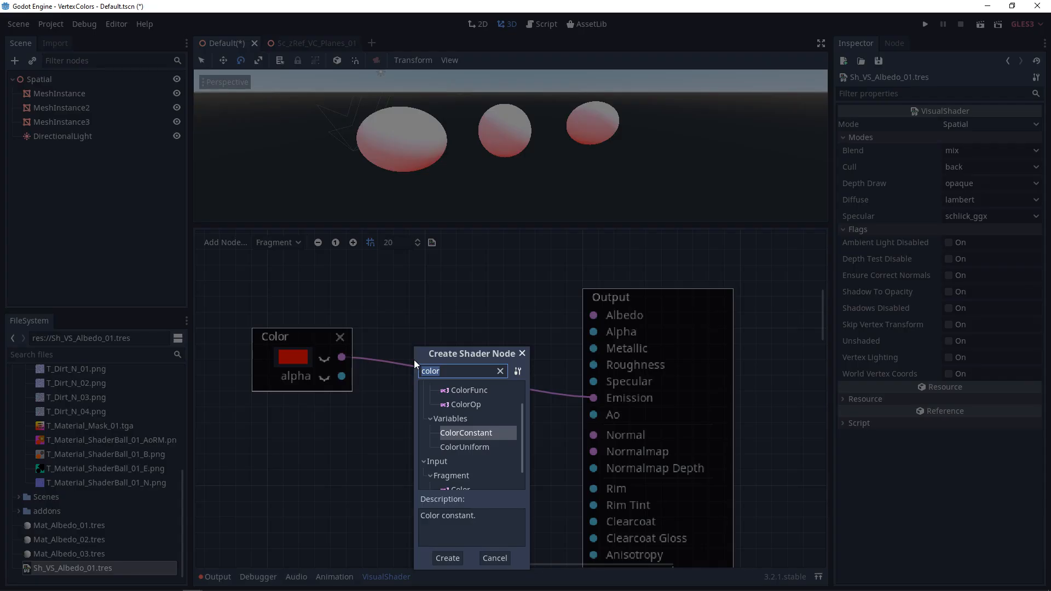
Insert a Multiply VectorOp between Color and Emission, with a Scalar of 10 on input b
{"action": "type", "text": "mul"}
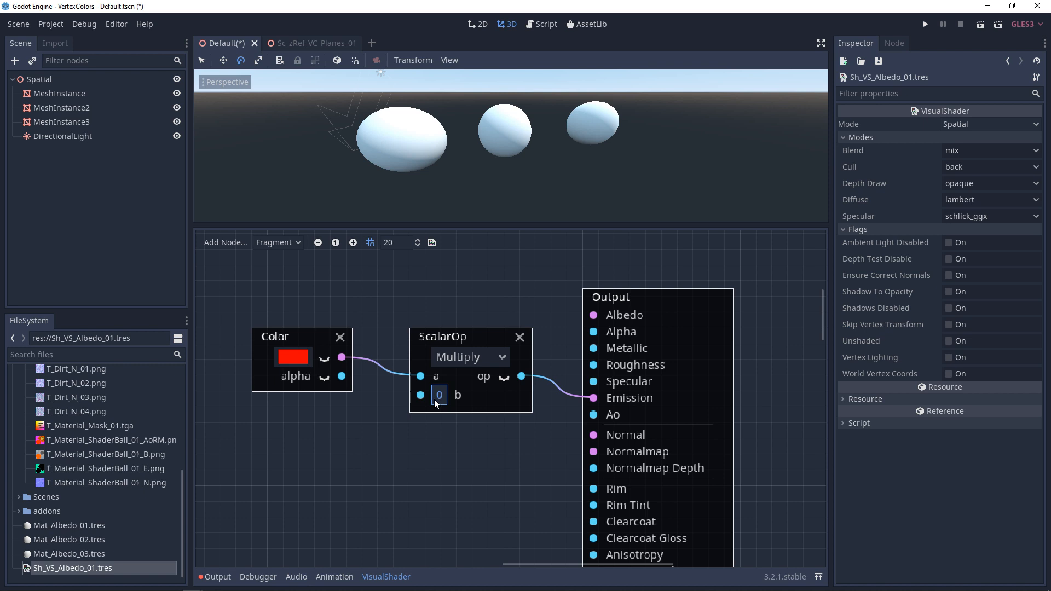
{"action": "type", "text": "1"}
{"action": "type", "text": "m"}
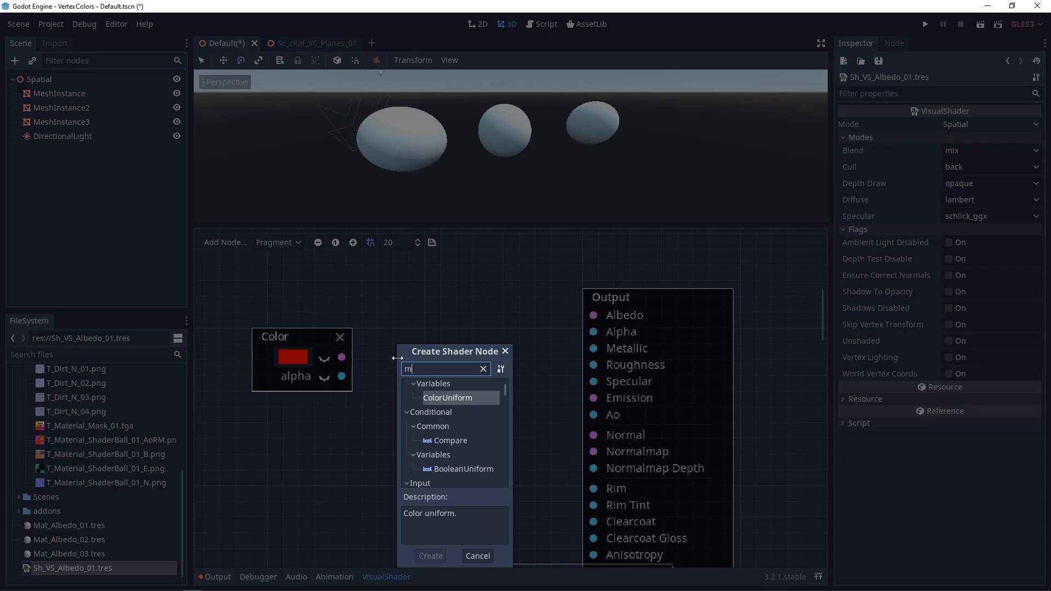
{"action": "left_click", "coordinate": [430, 556]}
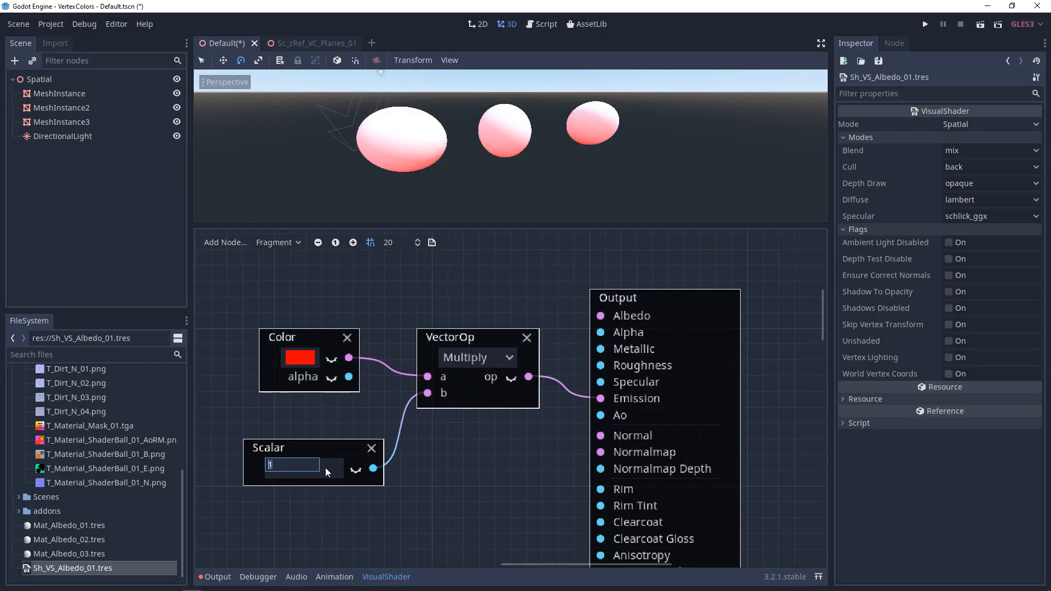
{"action": "type", "text": "2"}
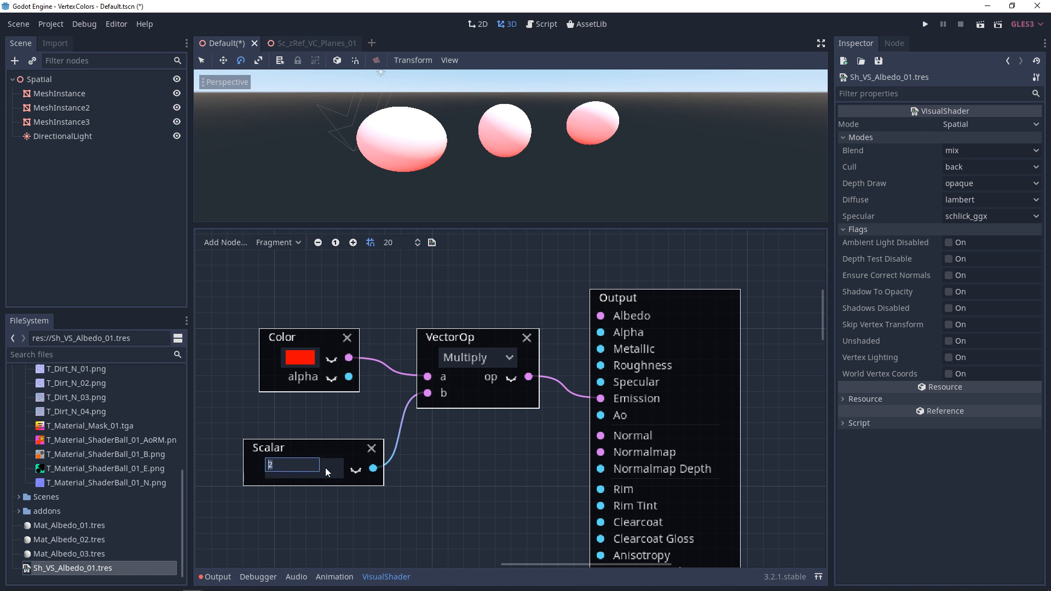
{"action": "type", "text": "10"}
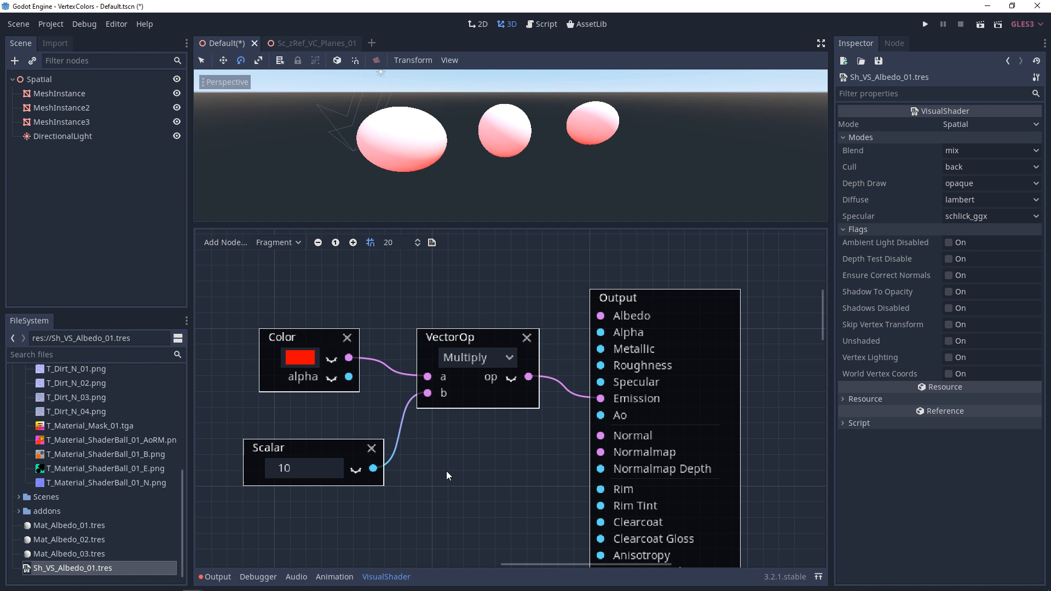
{"action": "mouse_move", "coordinate": [441, 467]}
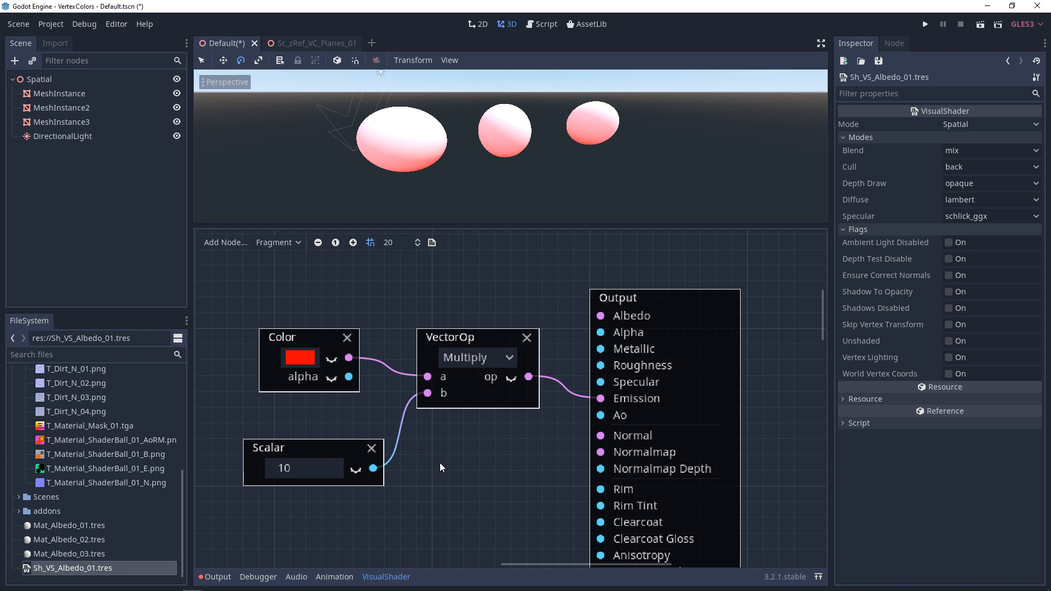
{"action": "mouse_move", "coordinate": [433, 469]}
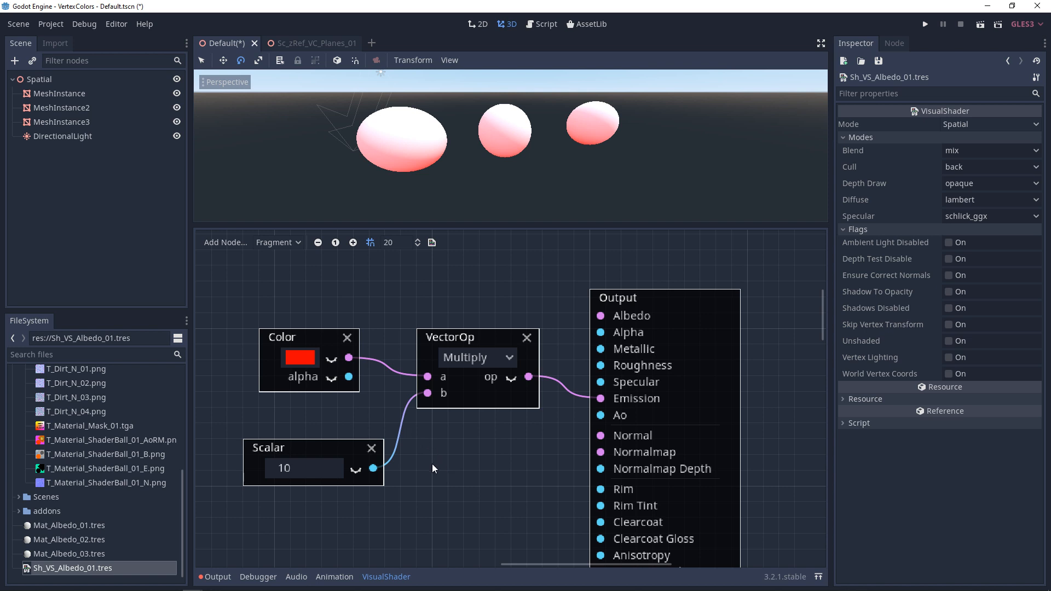
{"action": "mouse_move", "coordinate": [431, 461]}
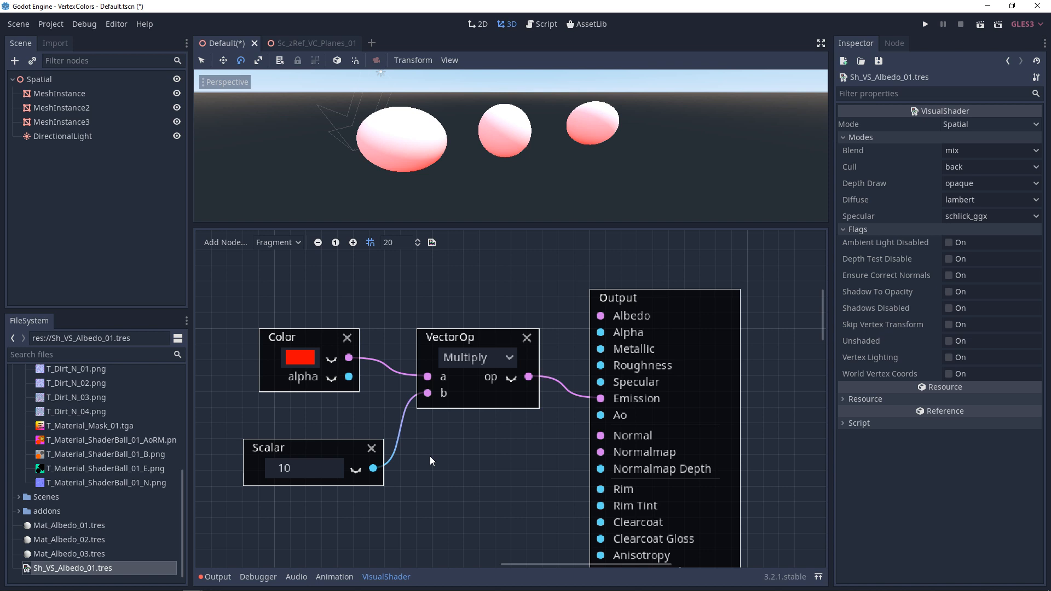
{"action": "mouse_move", "coordinate": [412, 448]}
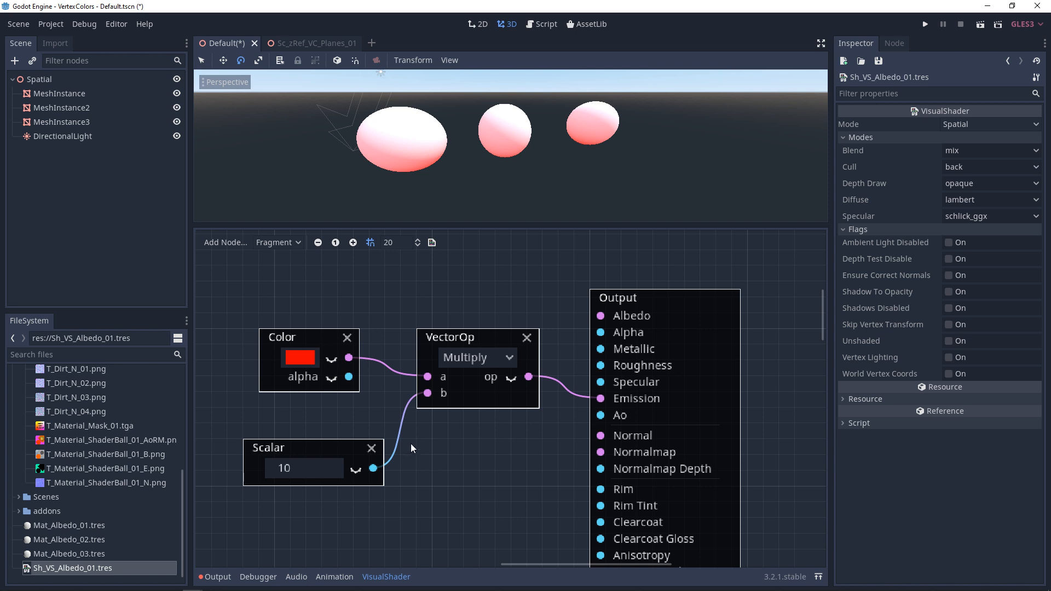
{"action": "mouse_move", "coordinate": [49, 84]}
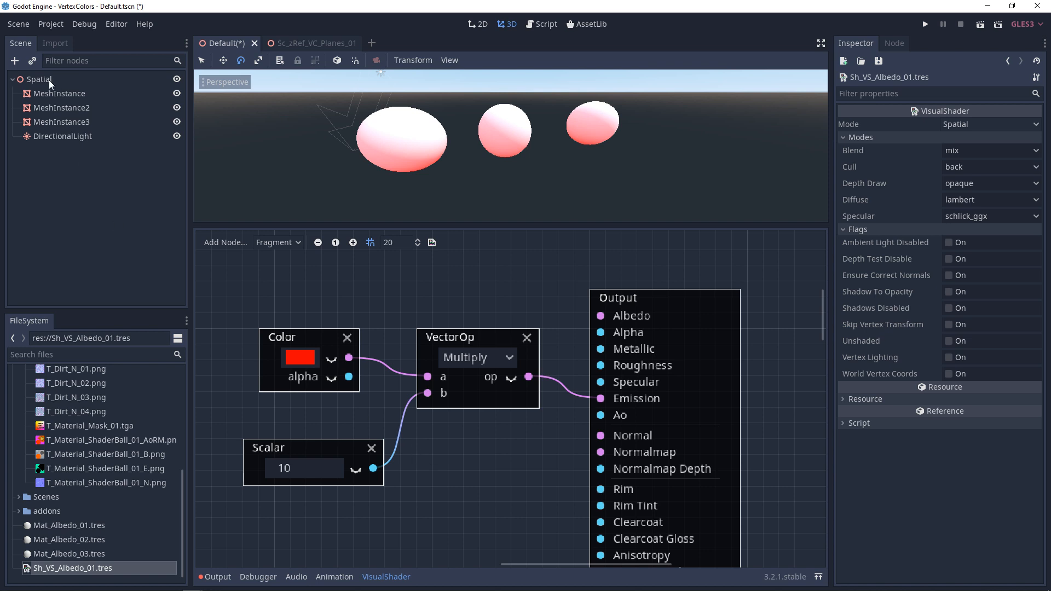
Add a WorldEnvironment with a new Environment, enable Glow and adjust its HDR threshold
{"action": "right_click", "coordinate": [38, 80]}
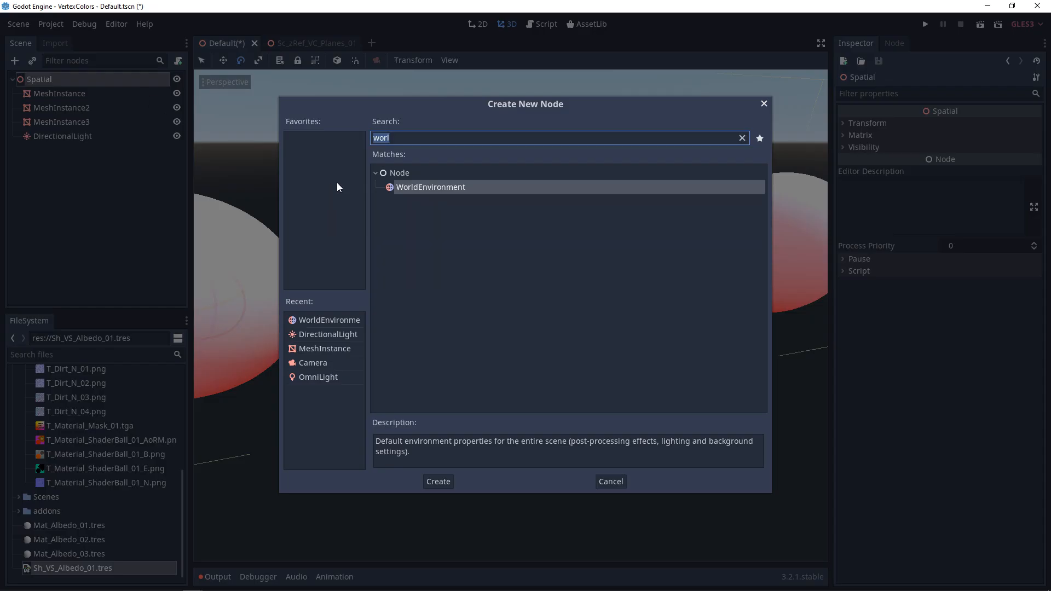
{"action": "left_click", "coordinate": [438, 482]}
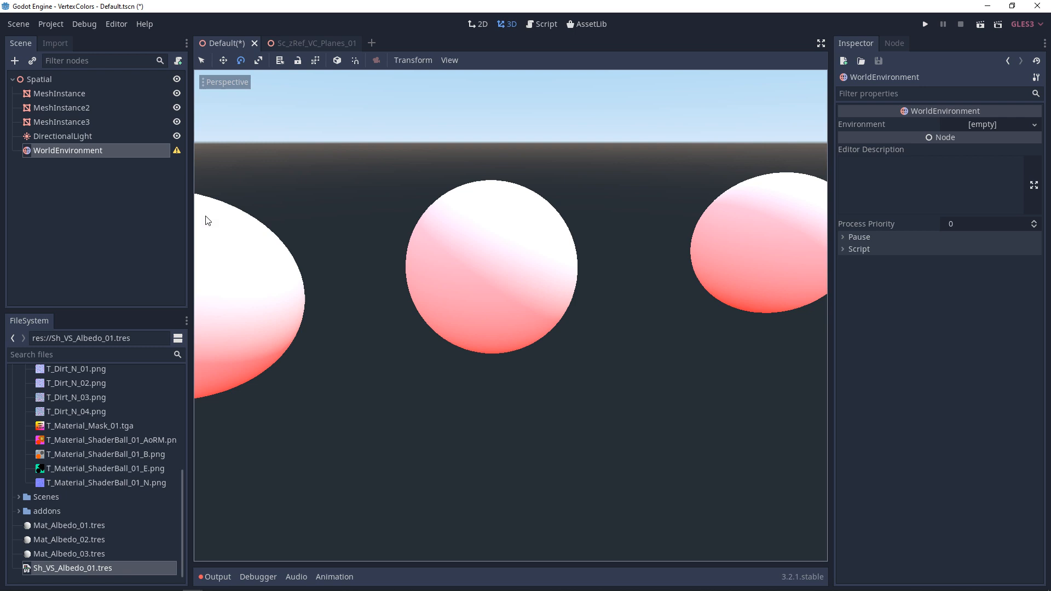
{"action": "mouse_move", "coordinate": [147, 164]}
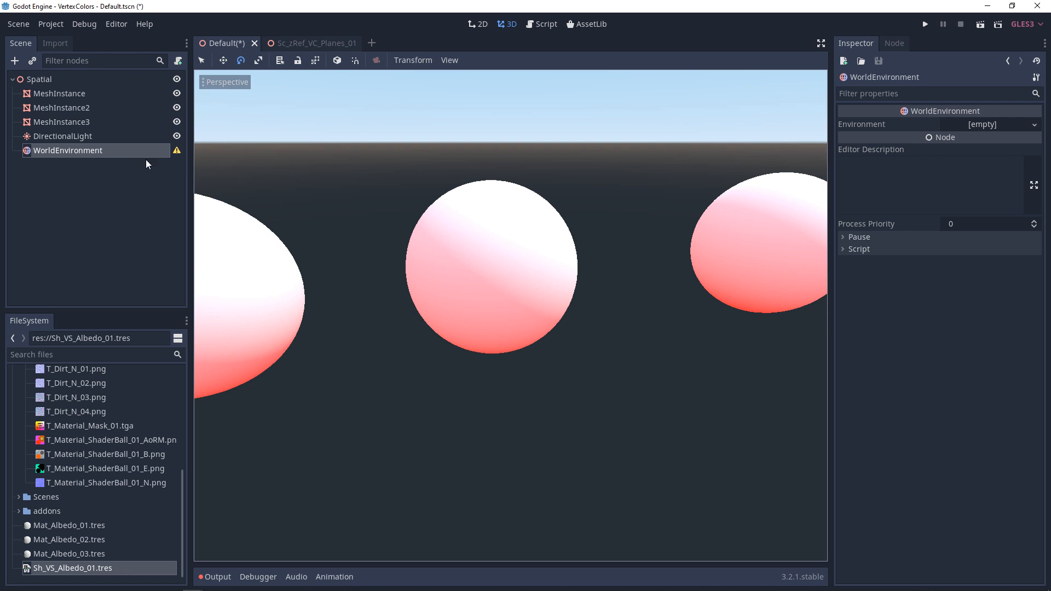
{"action": "mouse_move", "coordinate": [998, 131]}
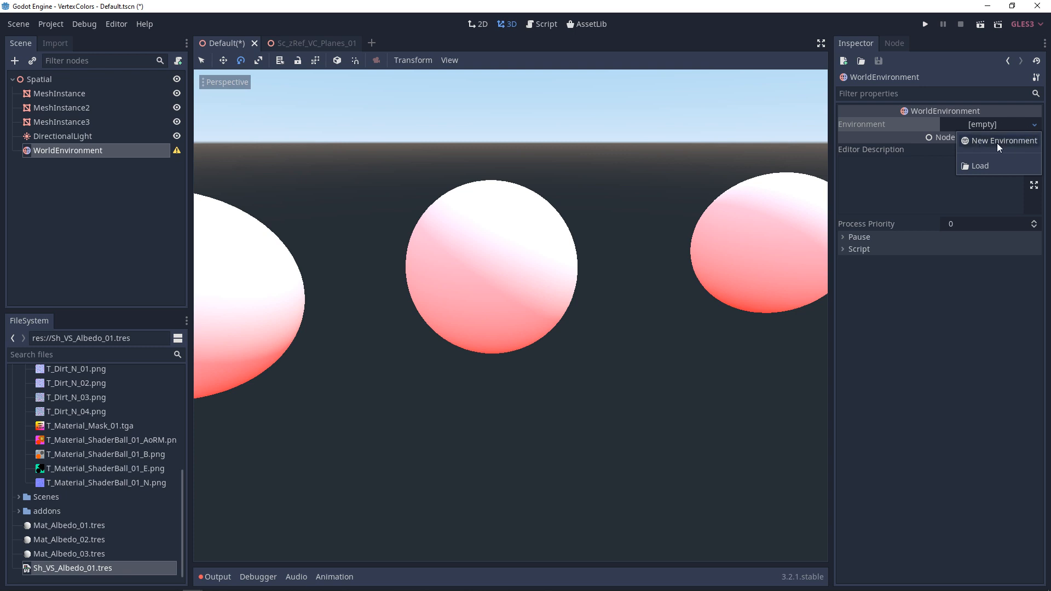
{"action": "left_click", "coordinate": [1007, 141]}
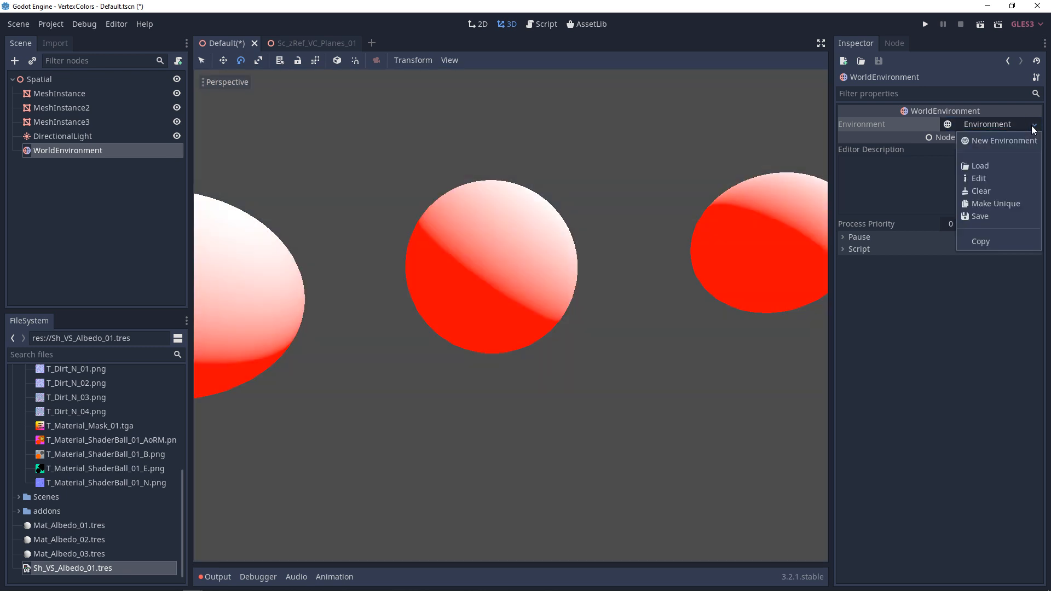
{"action": "left_click", "coordinate": [979, 178]}
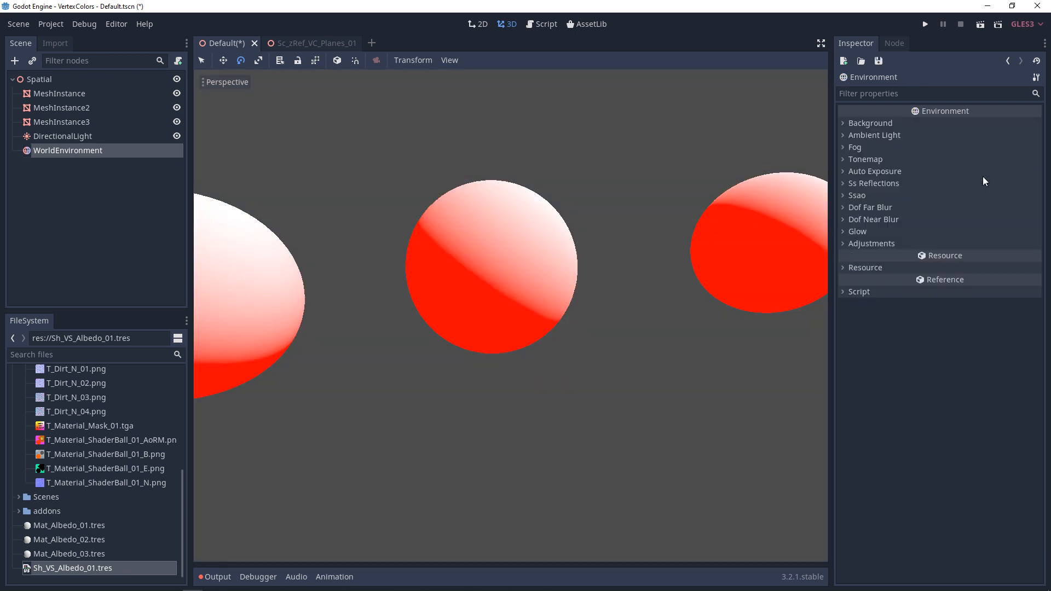
{"action": "mouse_move", "coordinate": [892, 161]}
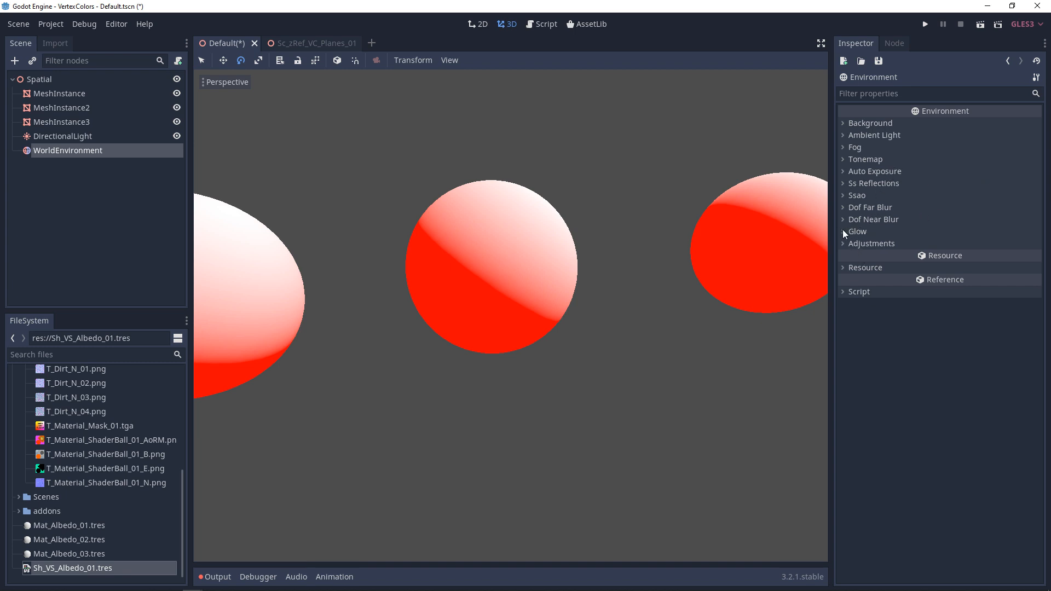
{"action": "left_click", "coordinate": [857, 231]}
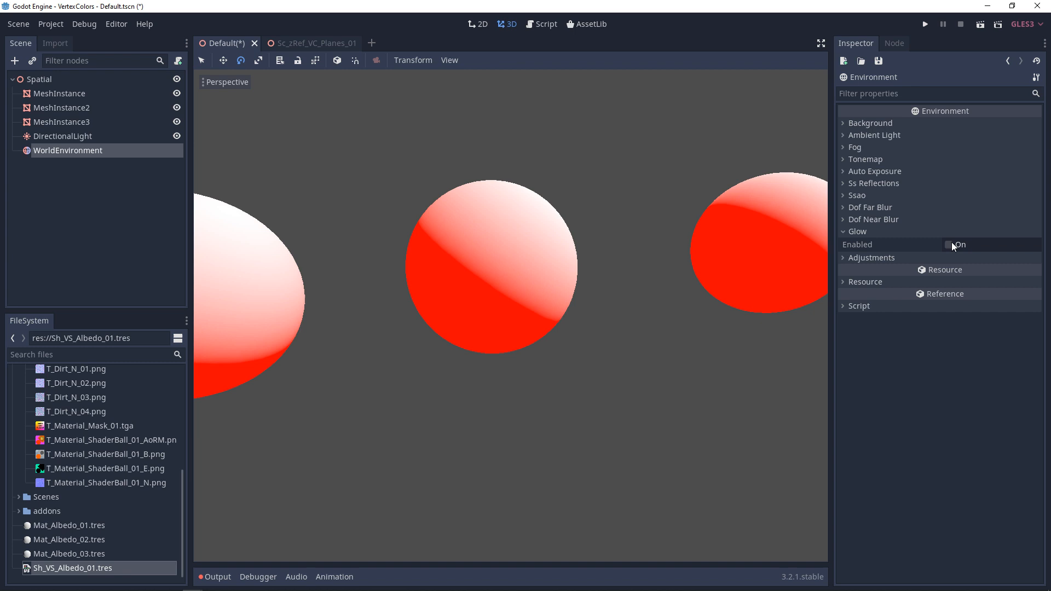
{"action": "left_click", "coordinate": [948, 244]}
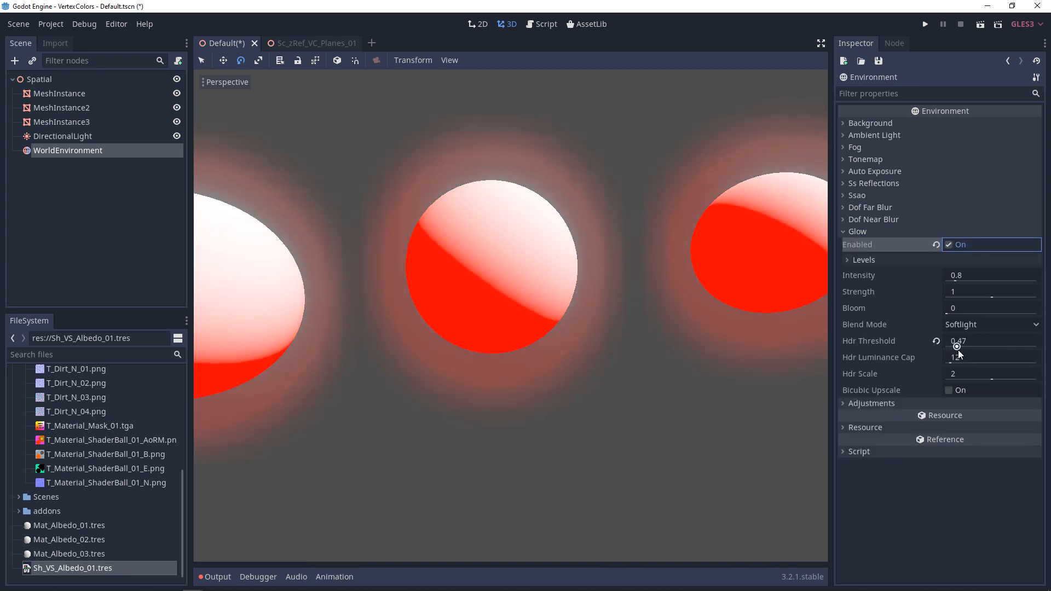
{"action": "left_click", "coordinate": [871, 403]}
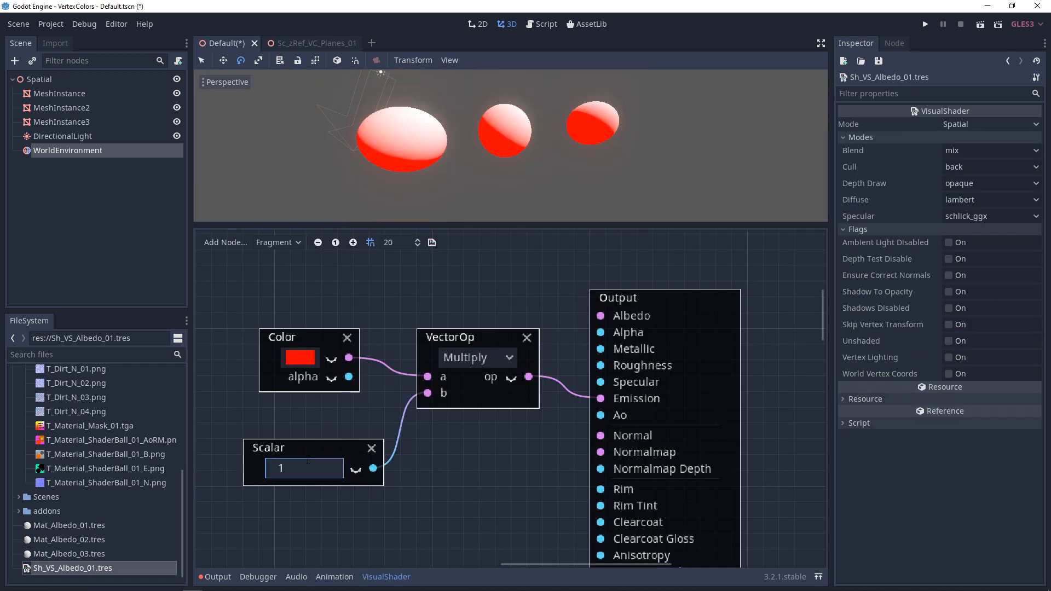
Raise the Scalar node's value above 1, typing 30
{"action": "type", "text": "30"}
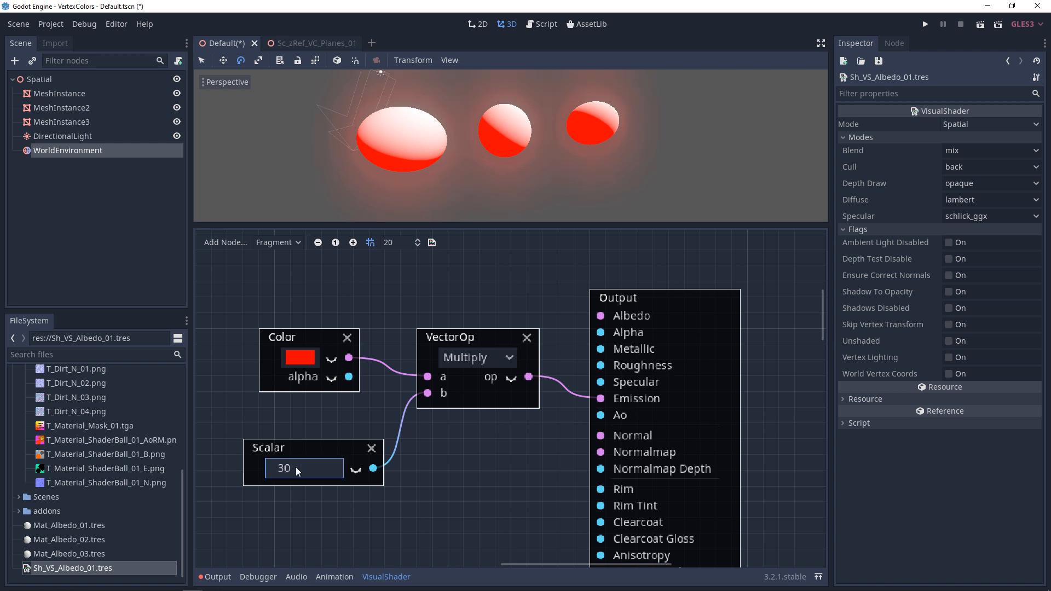
{"action": "type", "text": "2"}
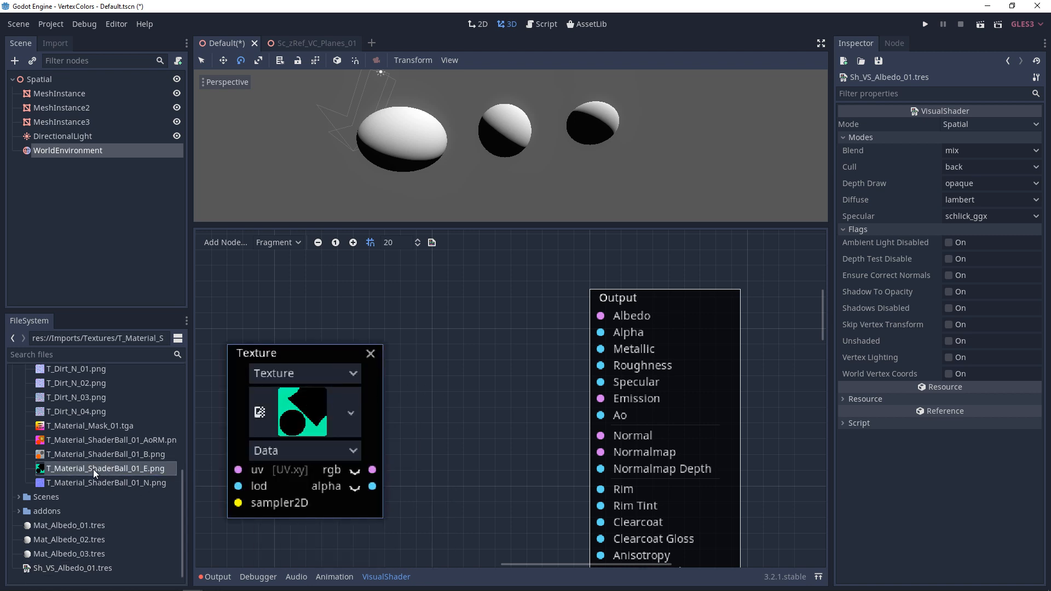
Show T_Material_ShaderBall_01_E.png import settings and switch the Texture node from Data to Color
{"action": "left_click", "coordinate": [56, 43]}
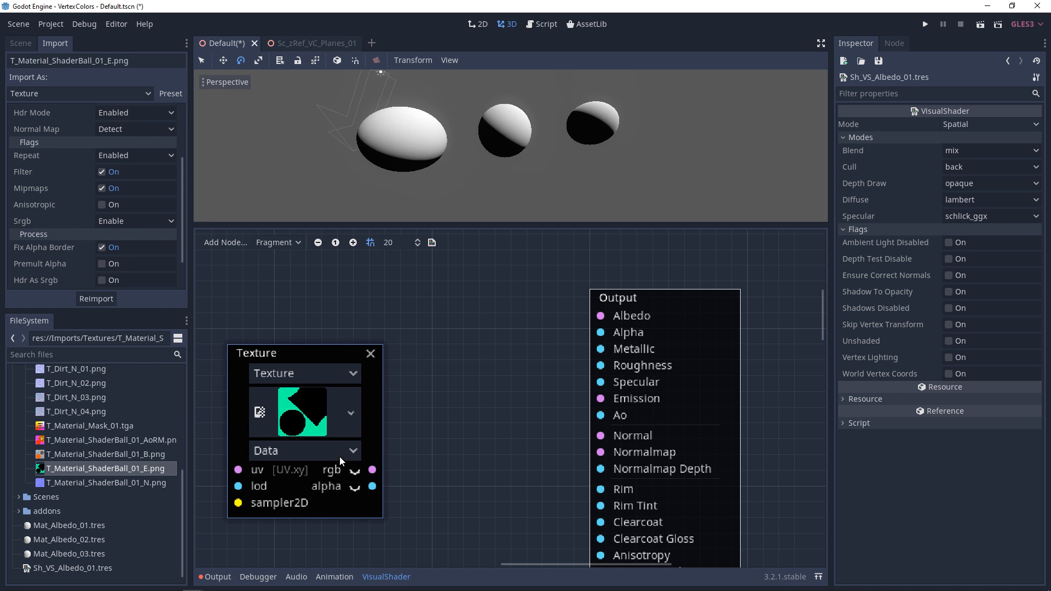
{"action": "left_click", "coordinate": [304, 450]}
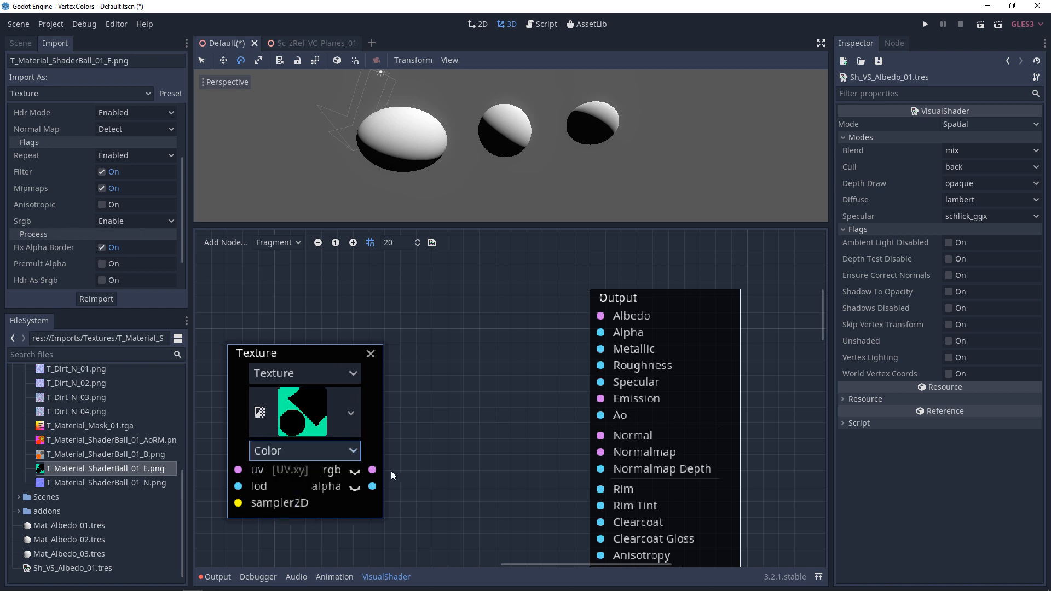
{"action": "left_click_drag", "start_coordinate": [373, 469], "coordinate": [600, 398]}
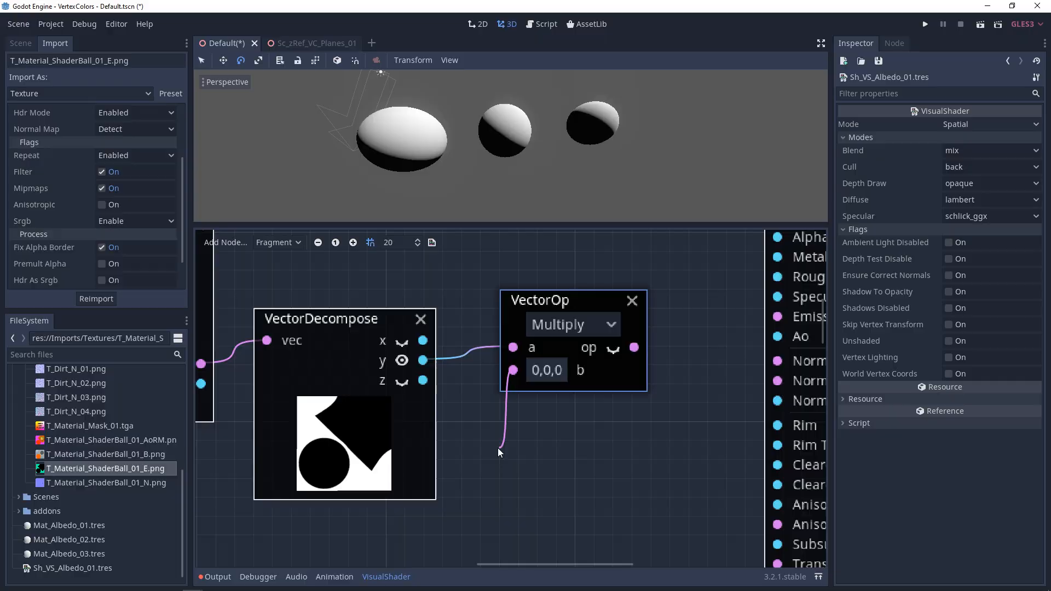
Add a Color node to the Multiply's b input and open its picker to make it cyan
{"action": "type", "text": "colo"}
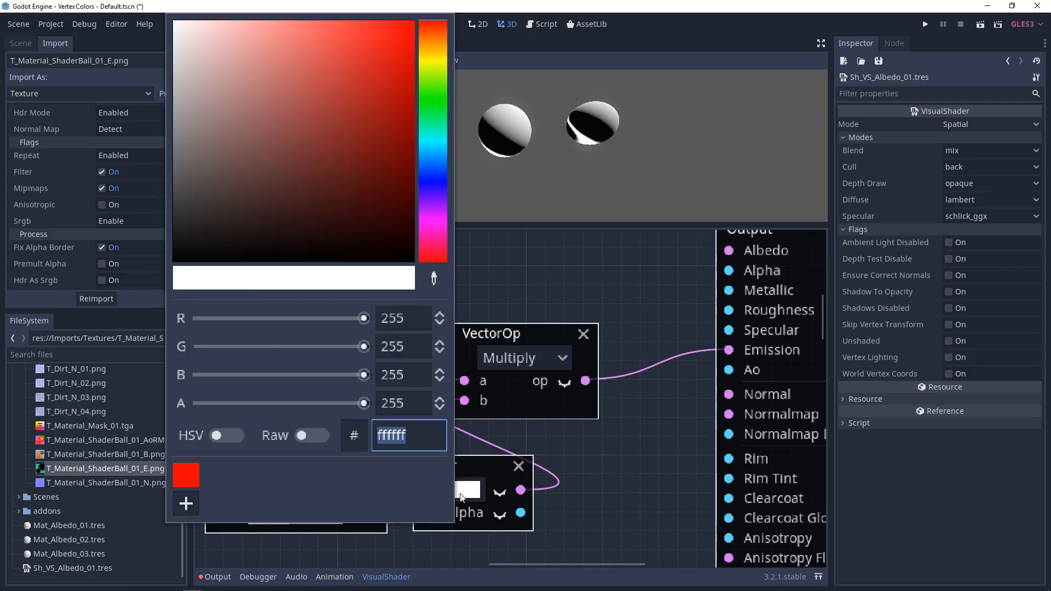
{"action": "left_click", "coordinate": [433, 26]}
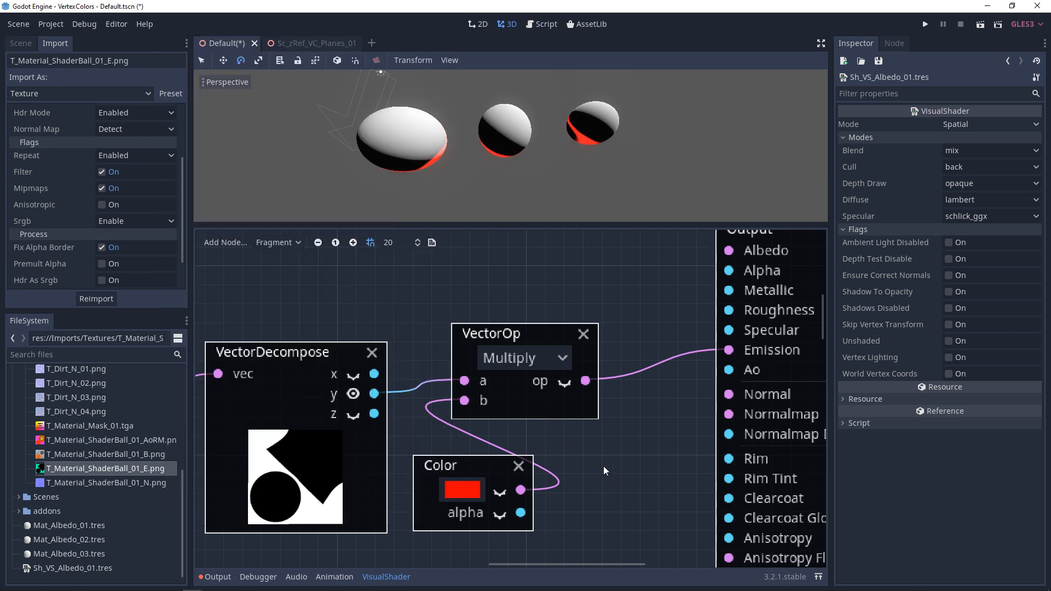
{"action": "left_click", "coordinate": [462, 489]}
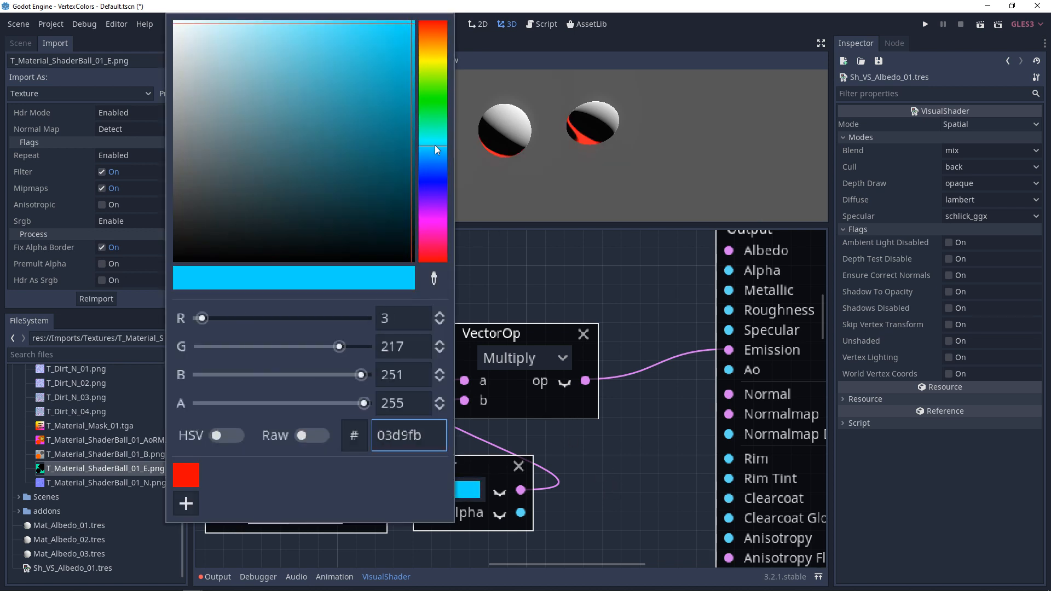